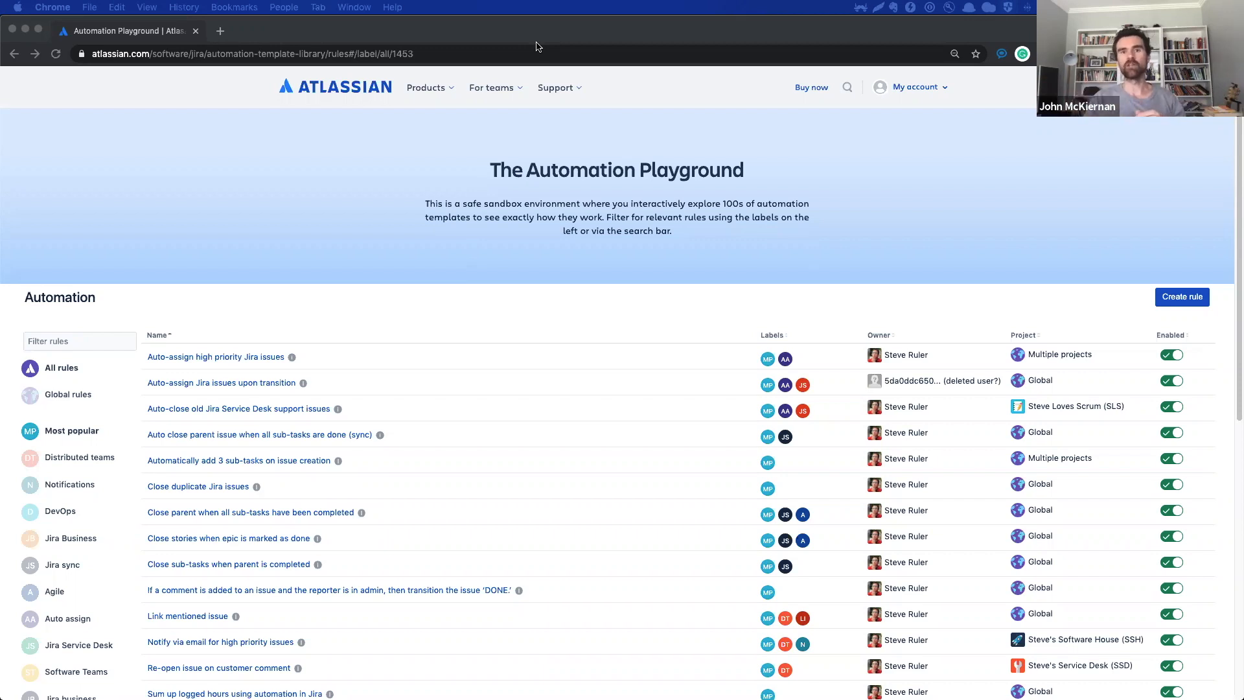
{"action": "mouse_move", "coordinate": [551, 11]}
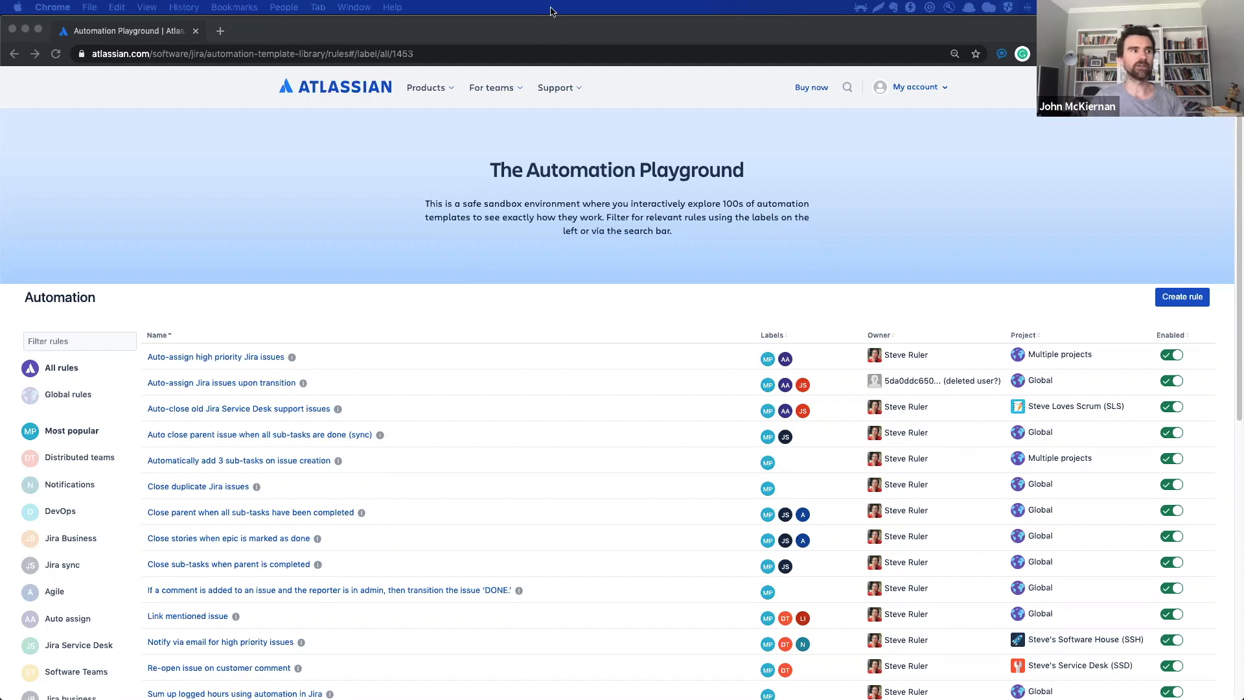
{"action": "mouse_move", "coordinate": [937, 285]}
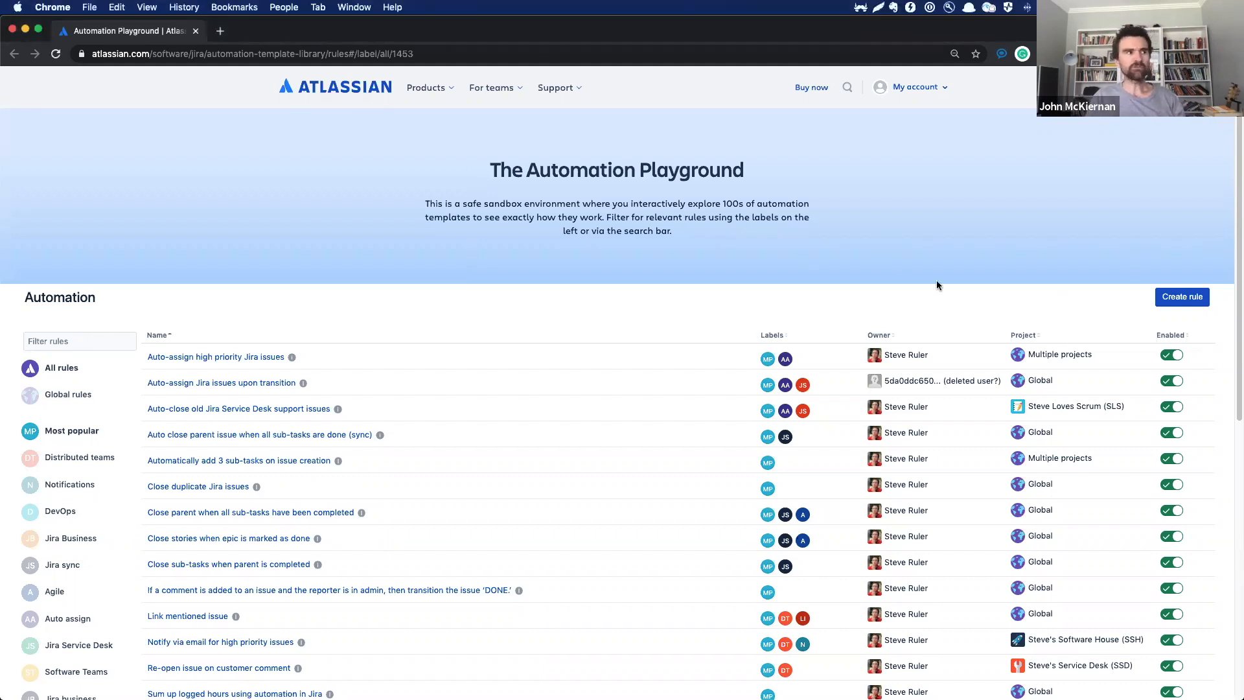
{"action": "mouse_move", "coordinate": [452, 189]}
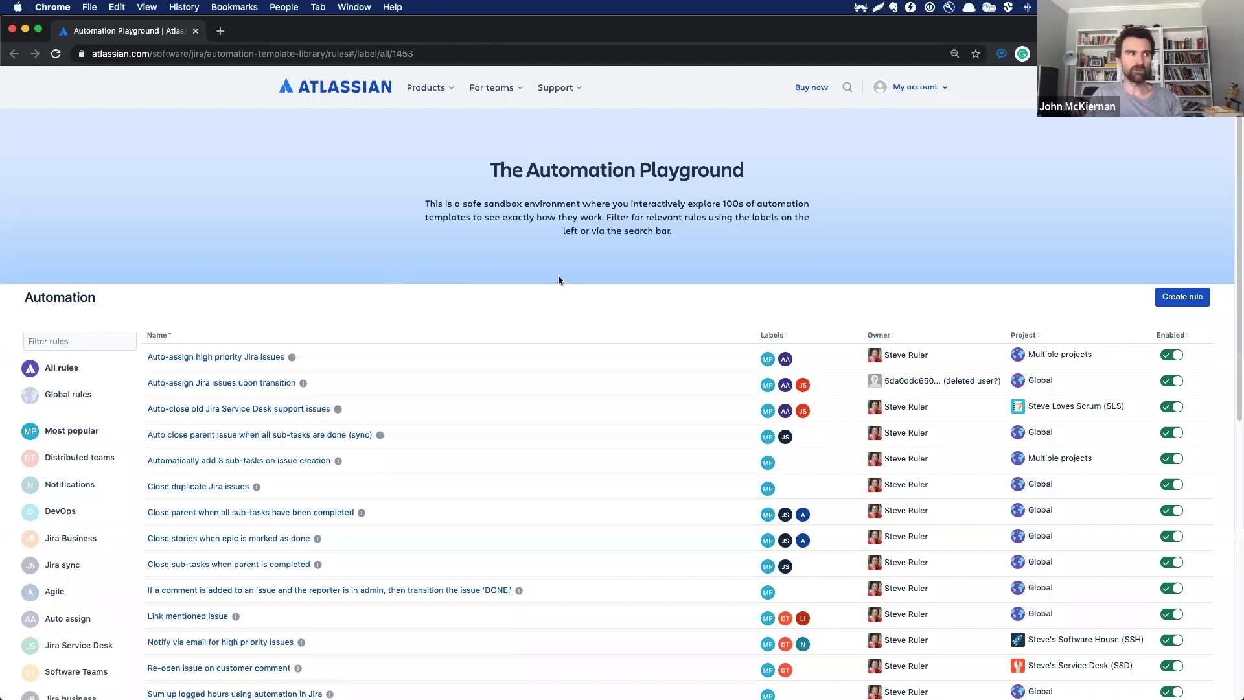
{"action": "mouse_move", "coordinate": [800, 311]}
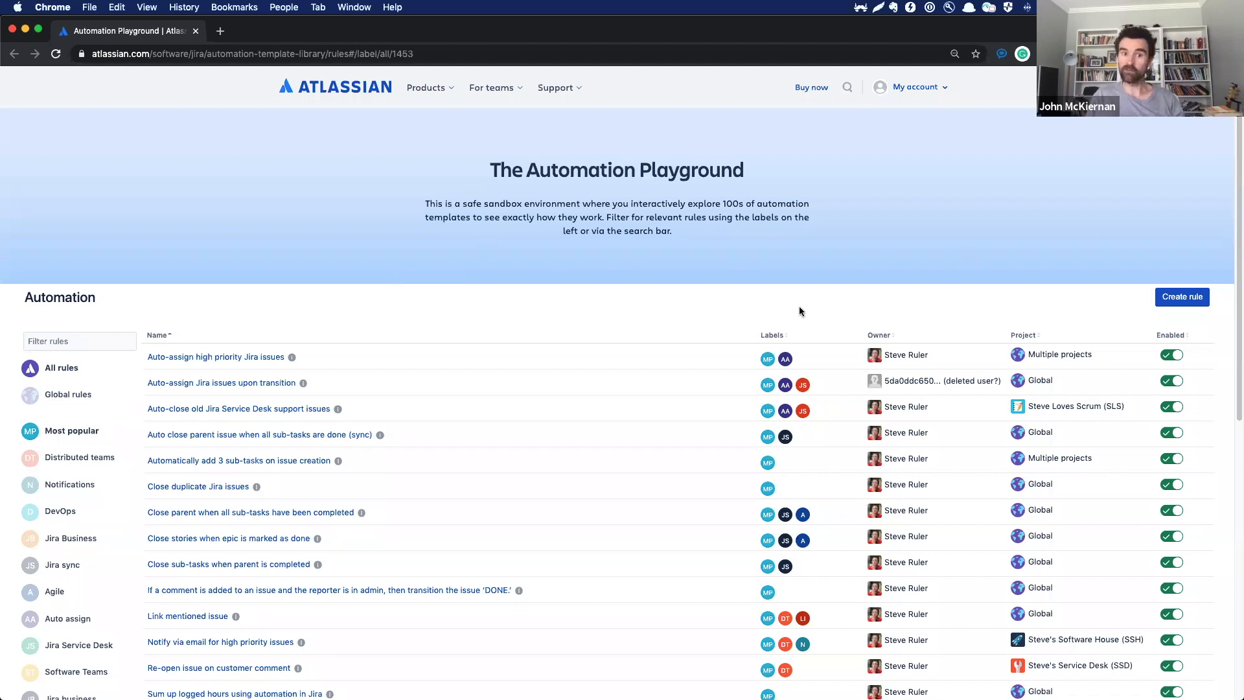
{"action": "mouse_move", "coordinate": [1181, 301]}
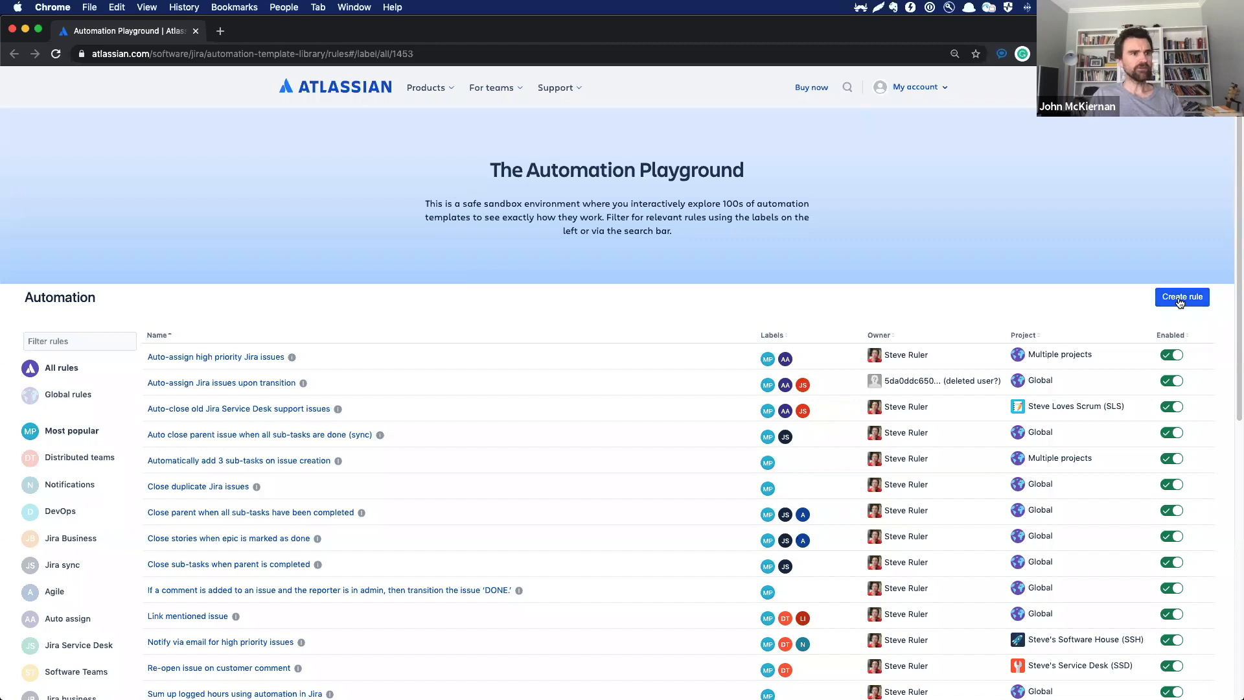
- Create a new rule with a Scheduled trigger running every 1 Days and save it
{"action": "left_click", "coordinate": [1182, 296]}
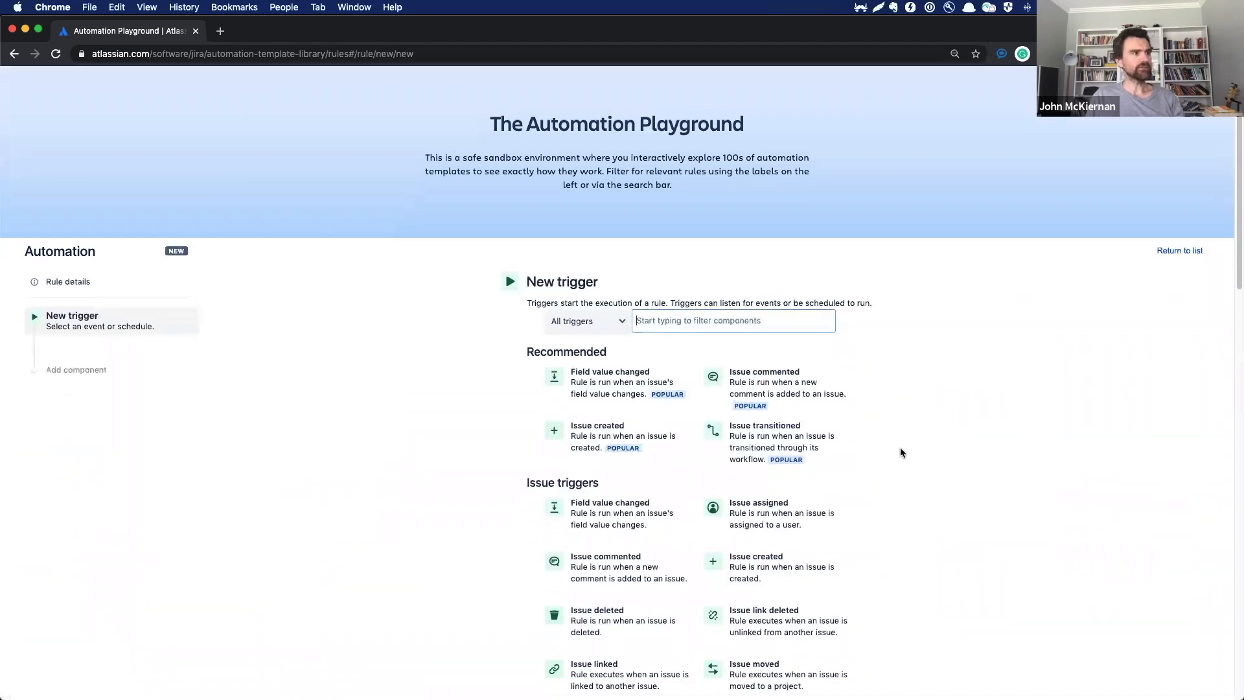
{"action": "scroll", "scroll_direction": "down", "scroll_amount": 3}
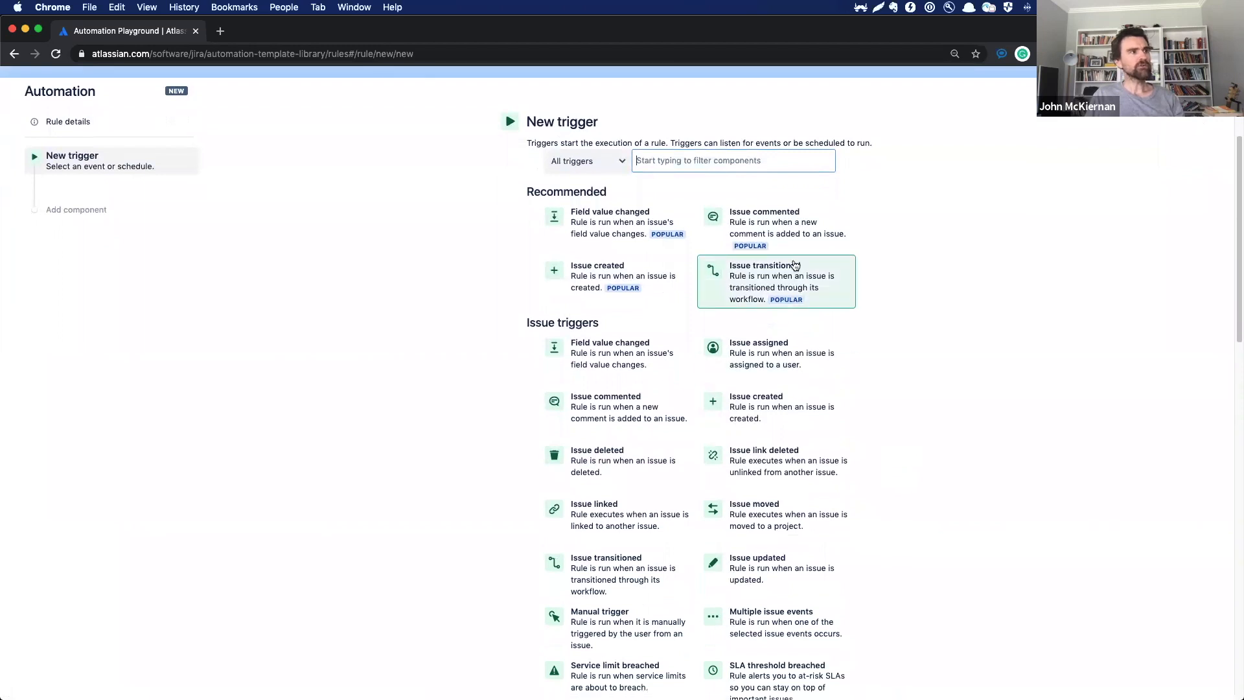
{"action": "type", "text": "sch"}
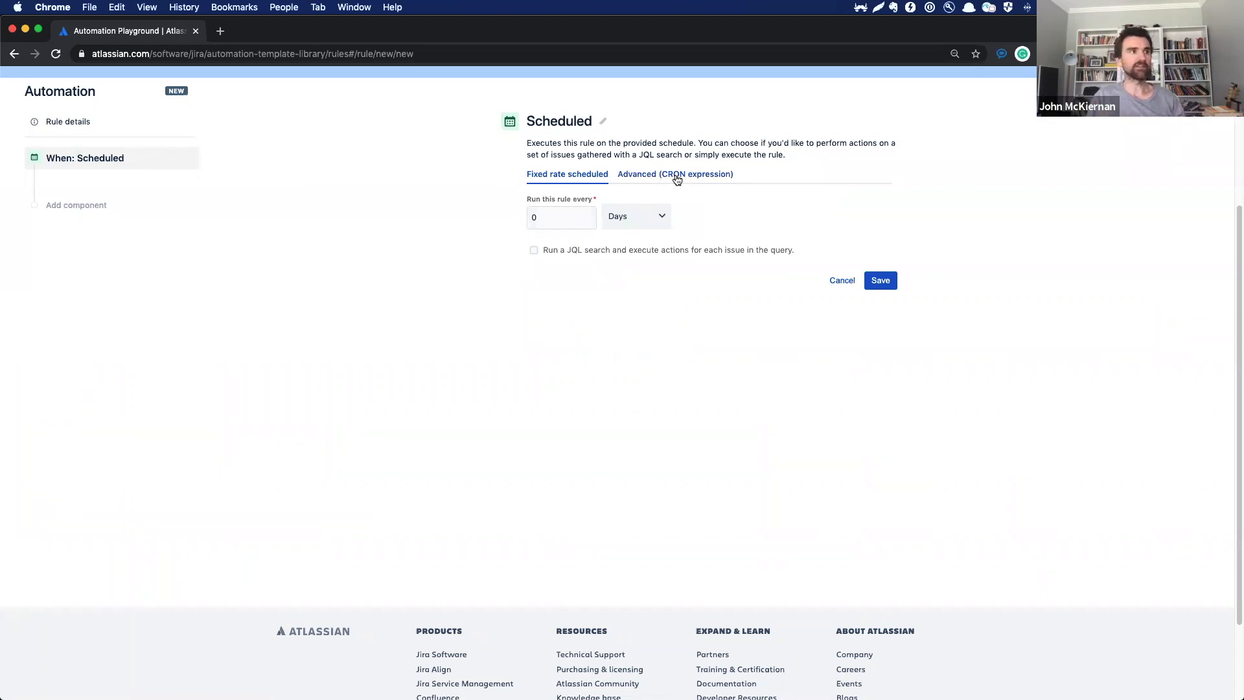
{"action": "left_click", "coordinate": [560, 216]}
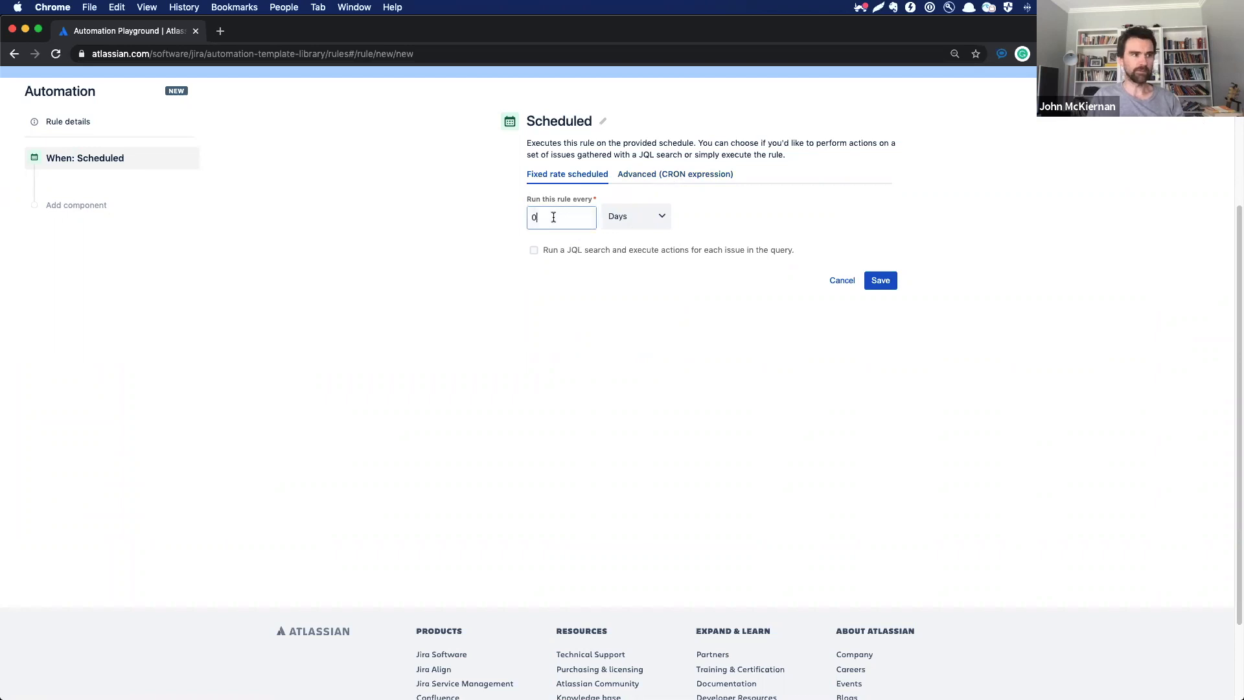
{"action": "type", "text": "1"}
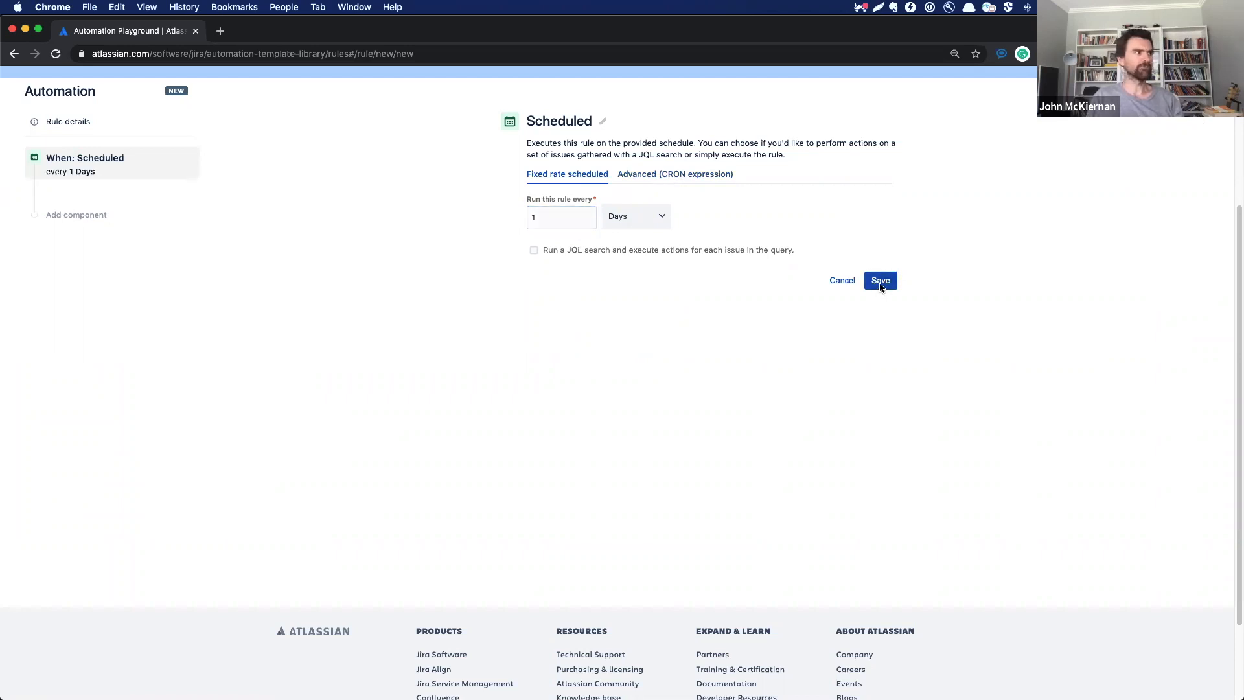
{"action": "left_click", "coordinate": [879, 280]}
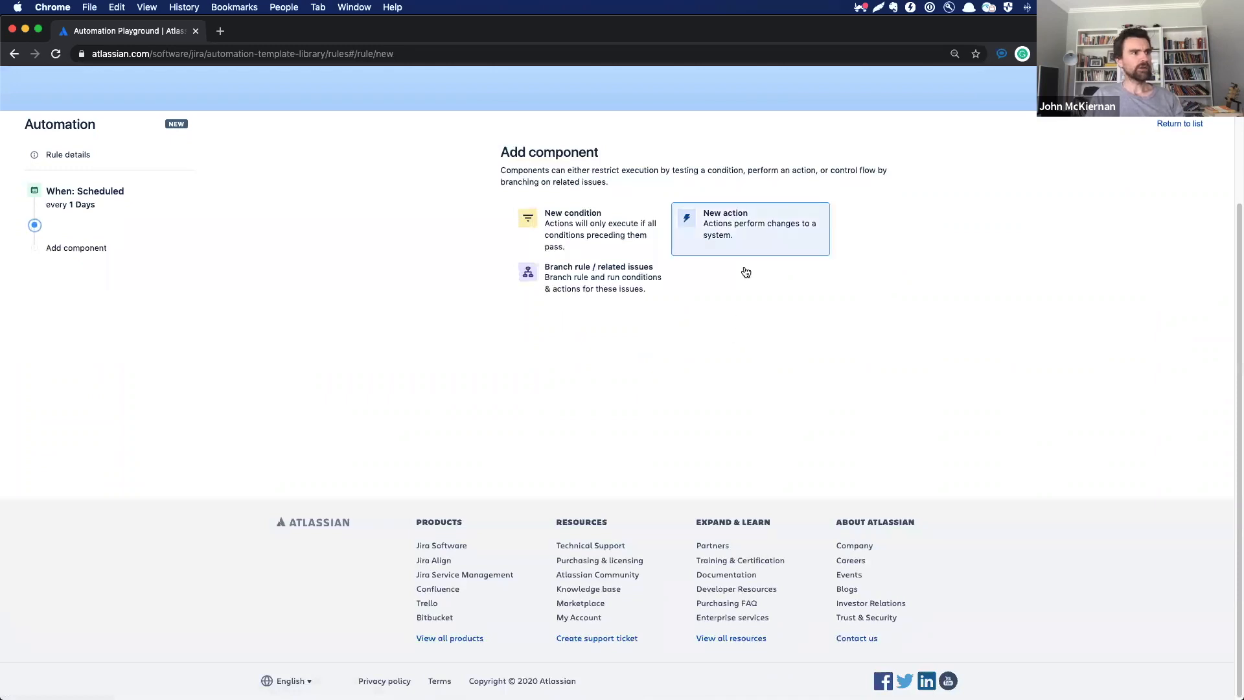
- Add a Lookup issues action with JQL 'Sprint in openSprints() and statusCategory != Done', validate and save it
{"action": "left_click", "coordinate": [752, 229]}
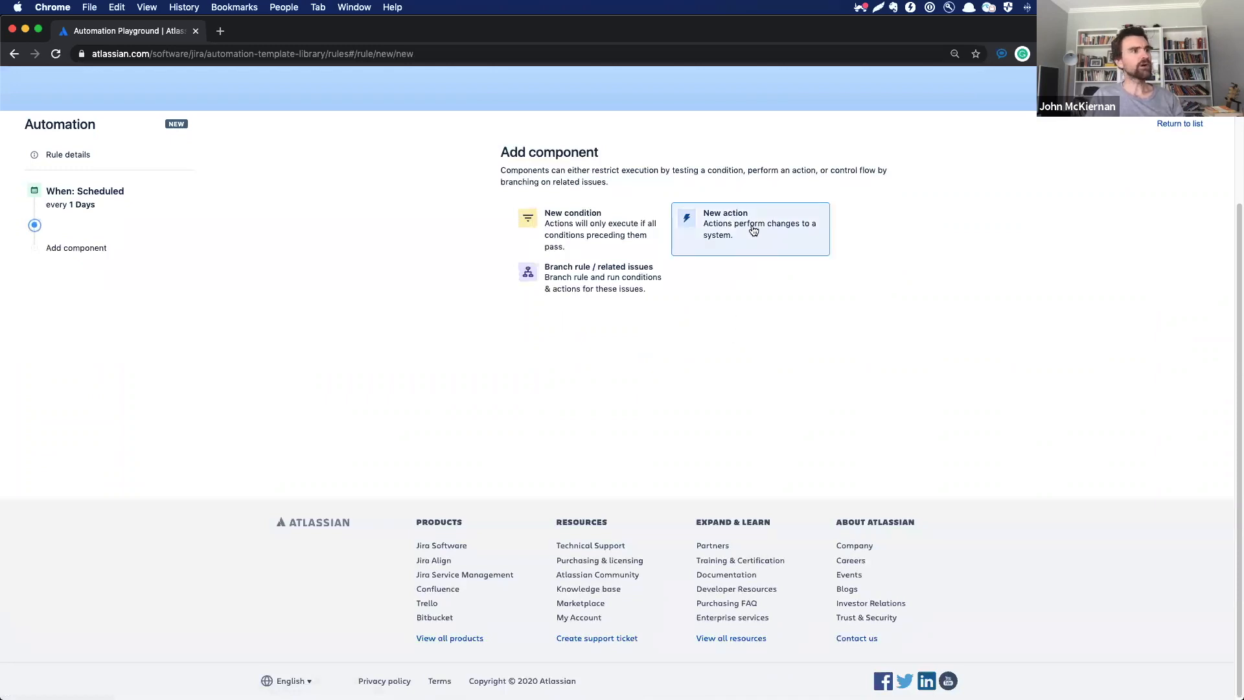
{"action": "left_click", "coordinate": [753, 229]}
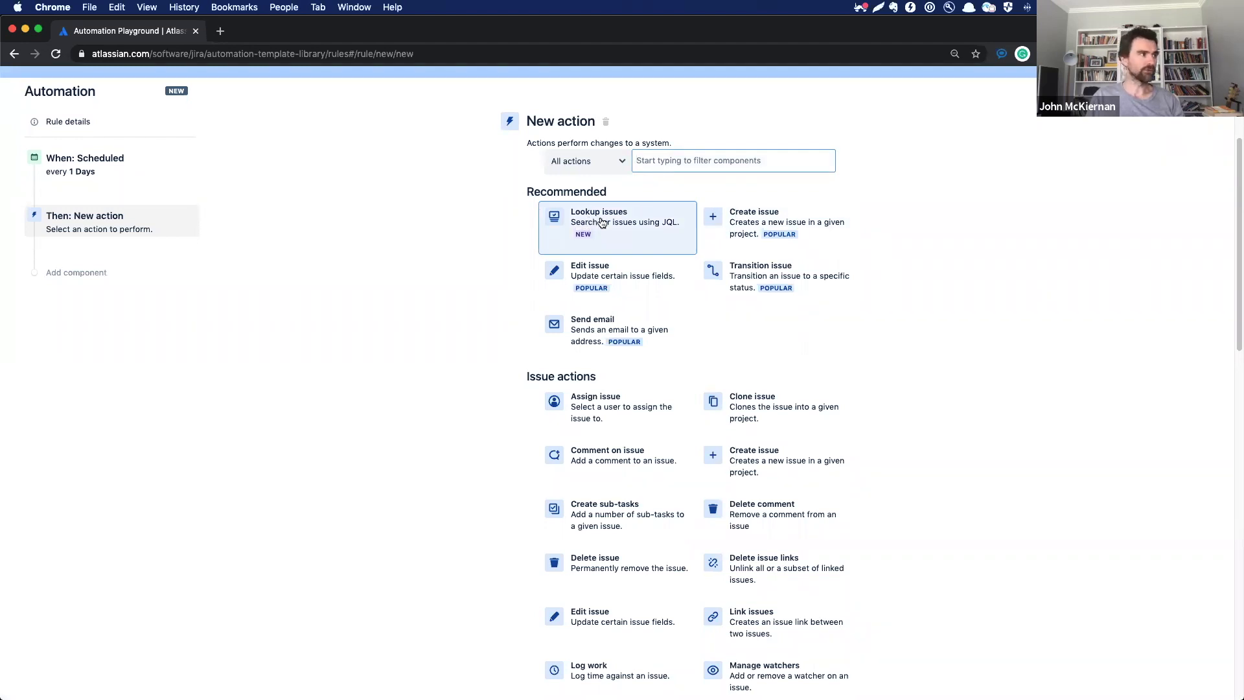
{"action": "left_click", "coordinate": [598, 222]}
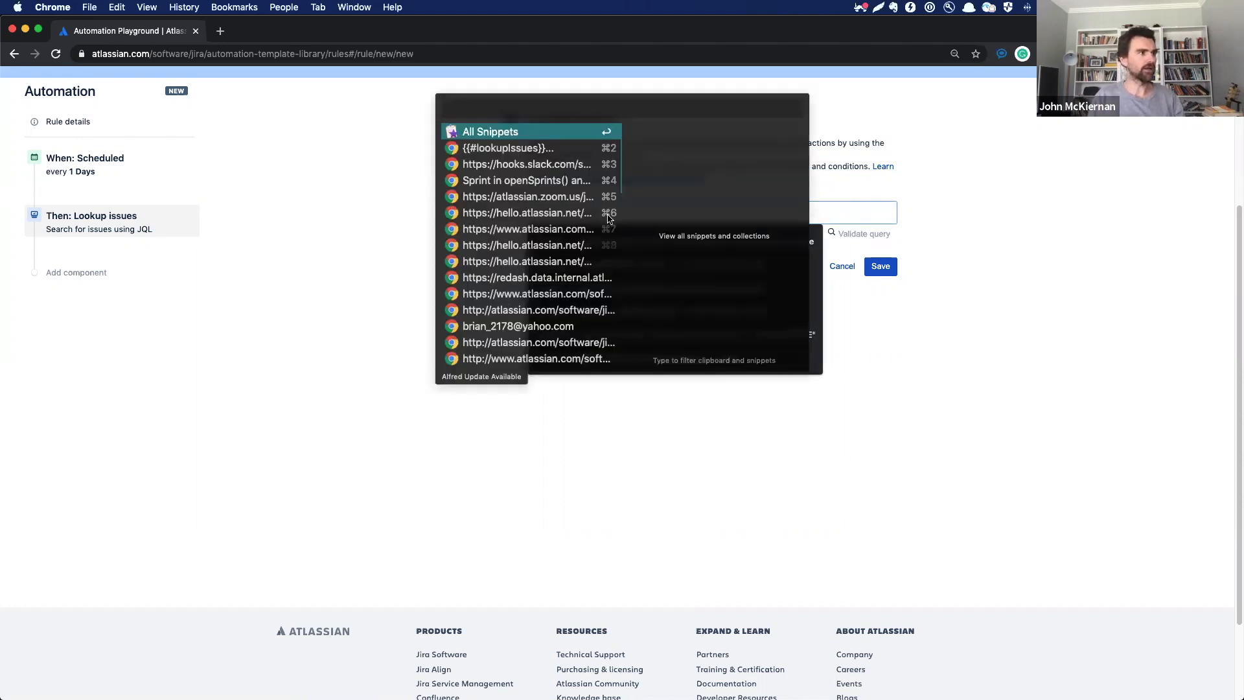
{"action": "left_click", "coordinate": [517, 180]}
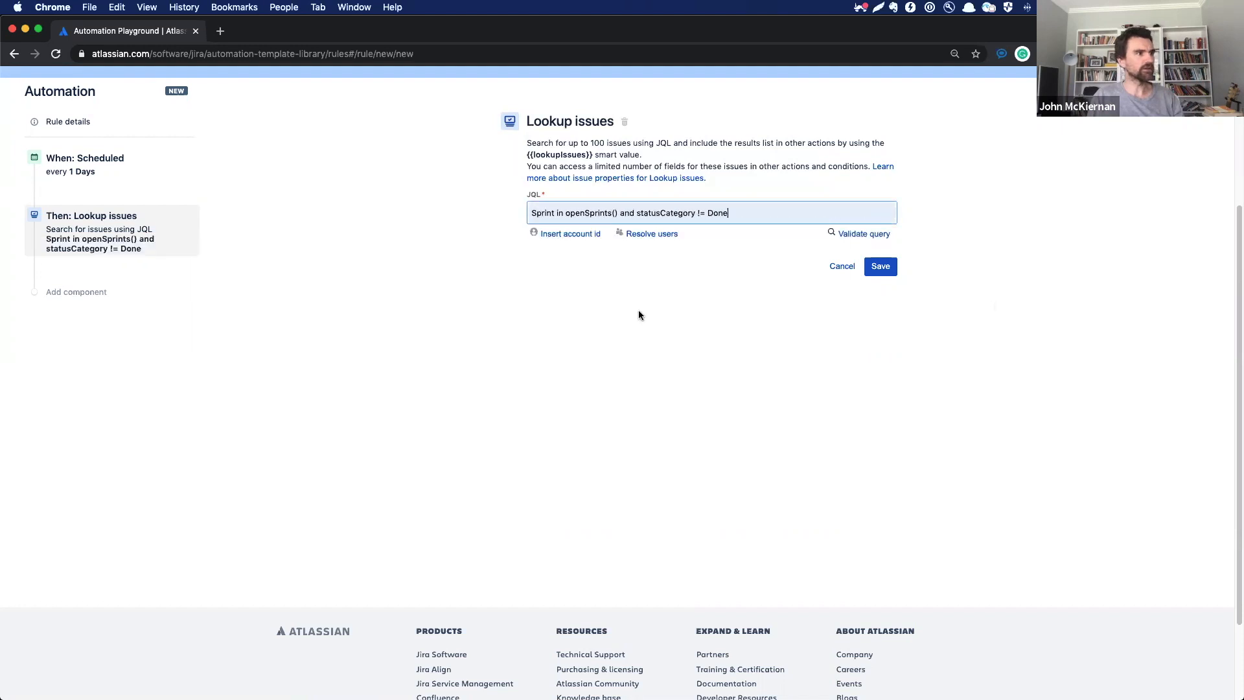
{"action": "mouse_move", "coordinate": [892, 364]}
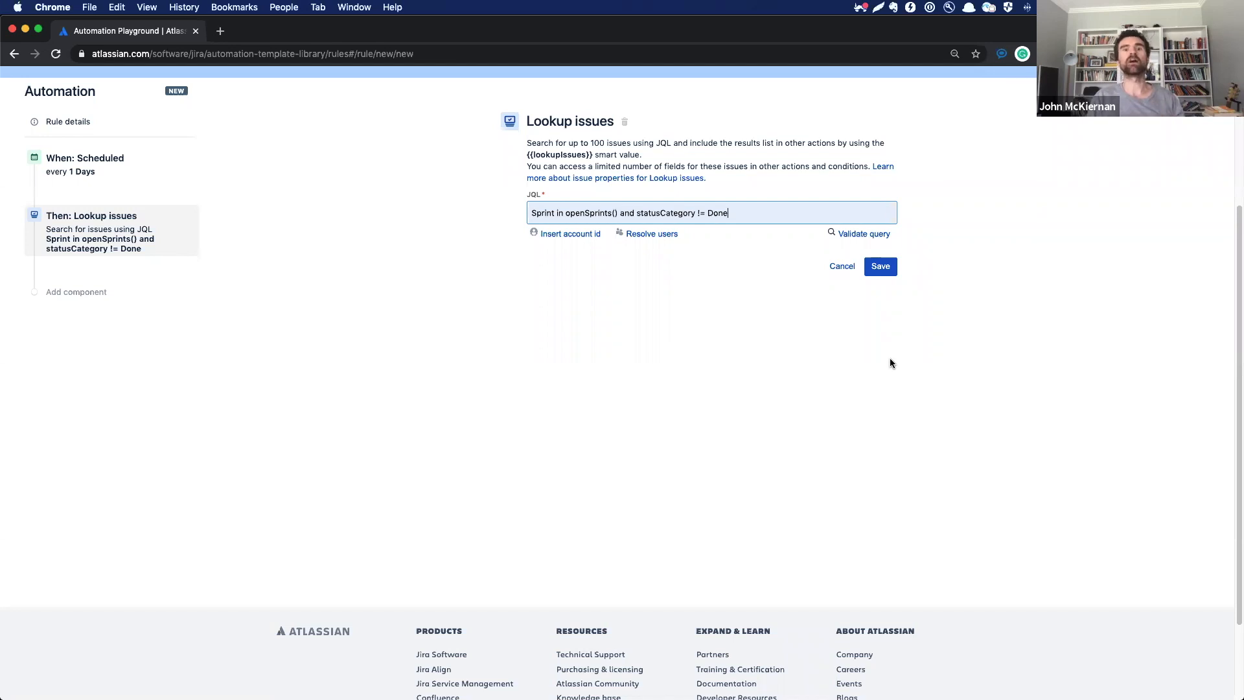
{"action": "left_click", "coordinate": [863, 233]}
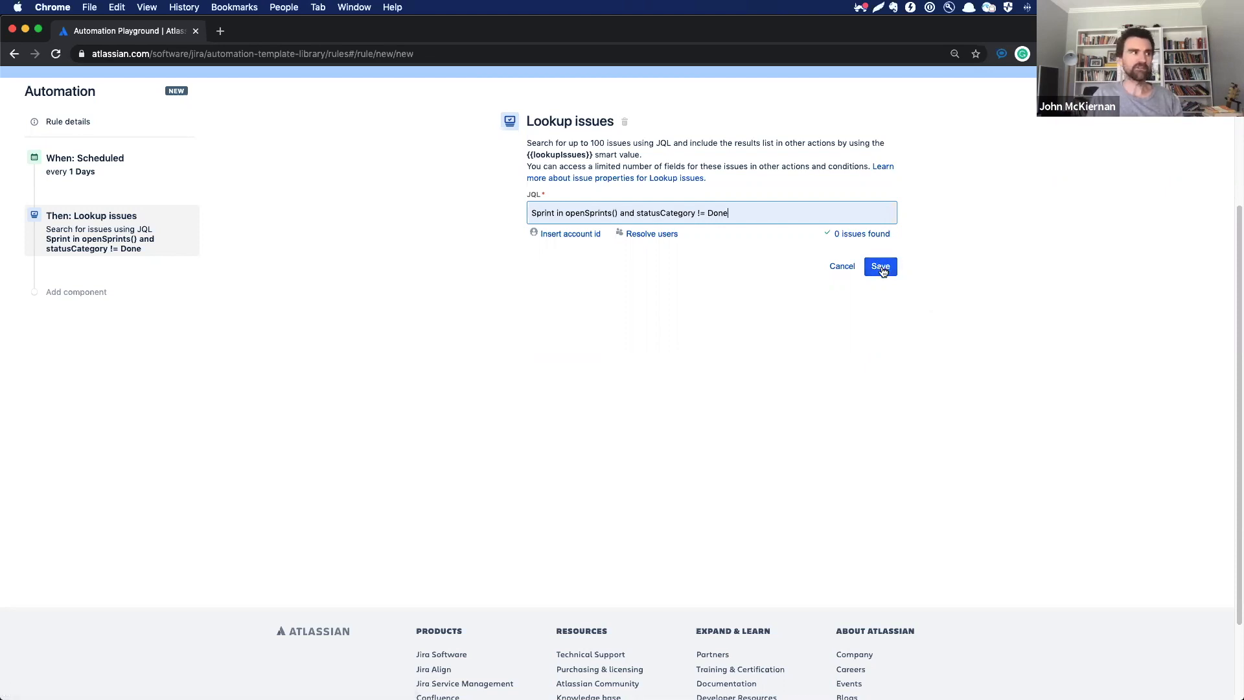
{"action": "left_click", "coordinate": [880, 267]}
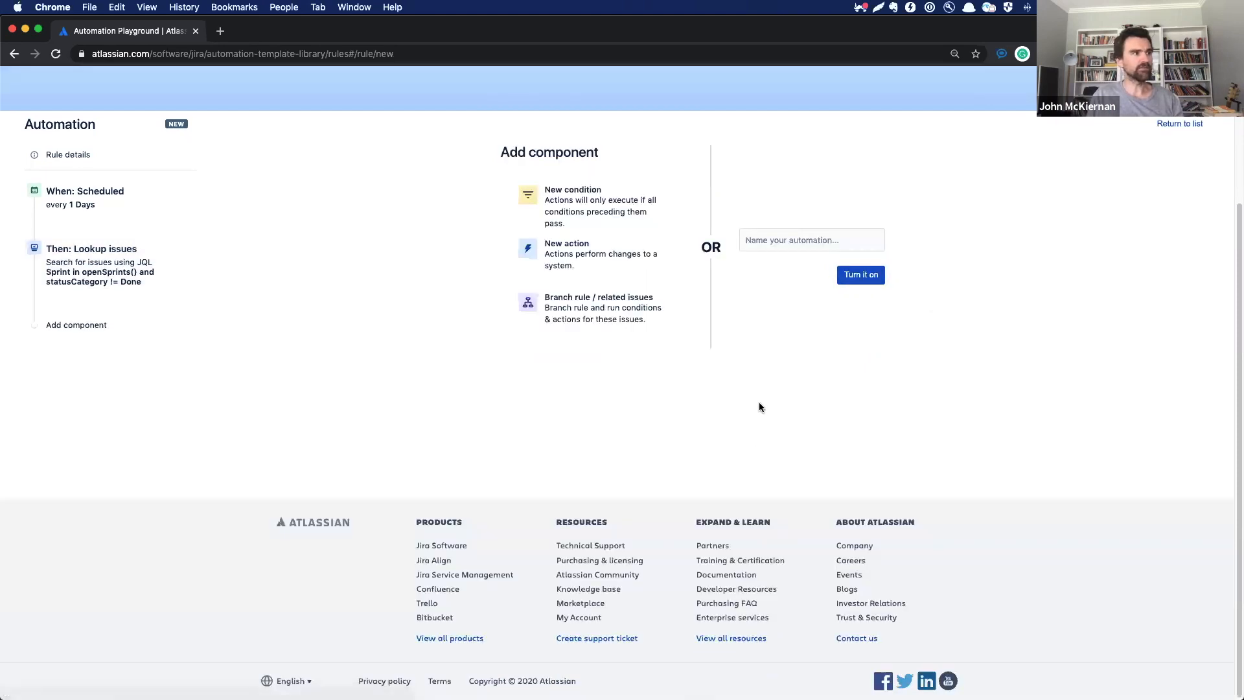
{"action": "mouse_move", "coordinate": [397, 296]}
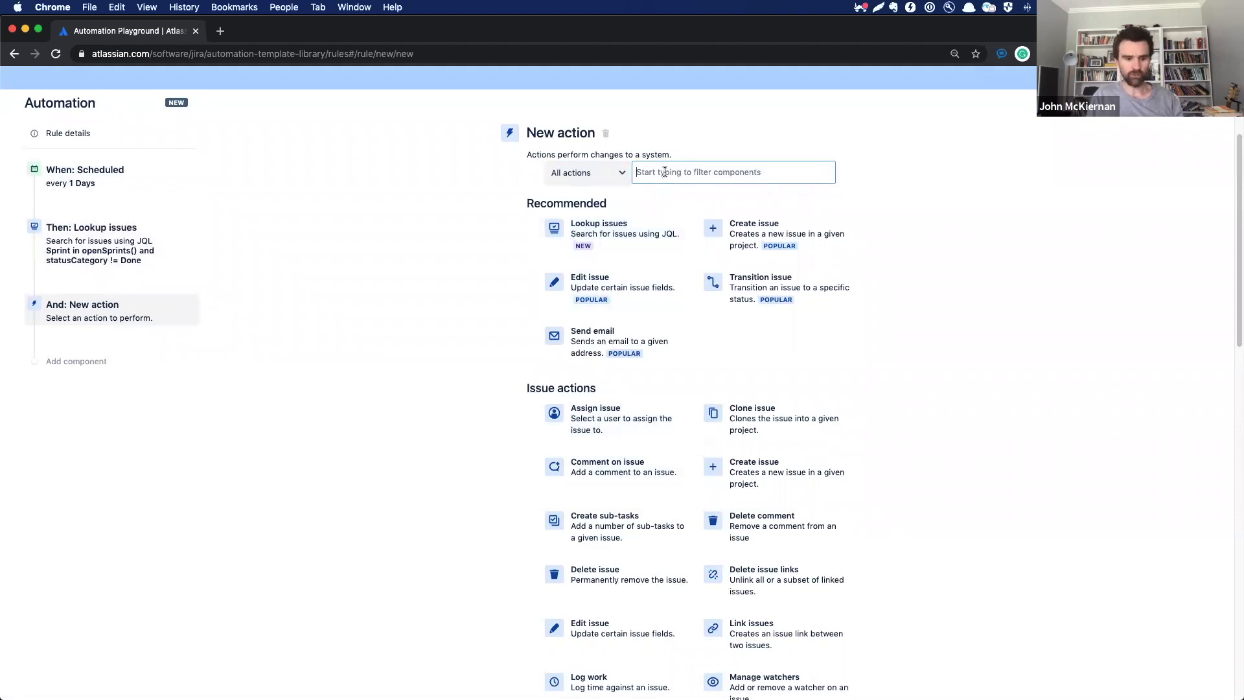
- Add a Send Slack message action by filtering the action list for 'slac'
{"action": "type", "text": "ms"}
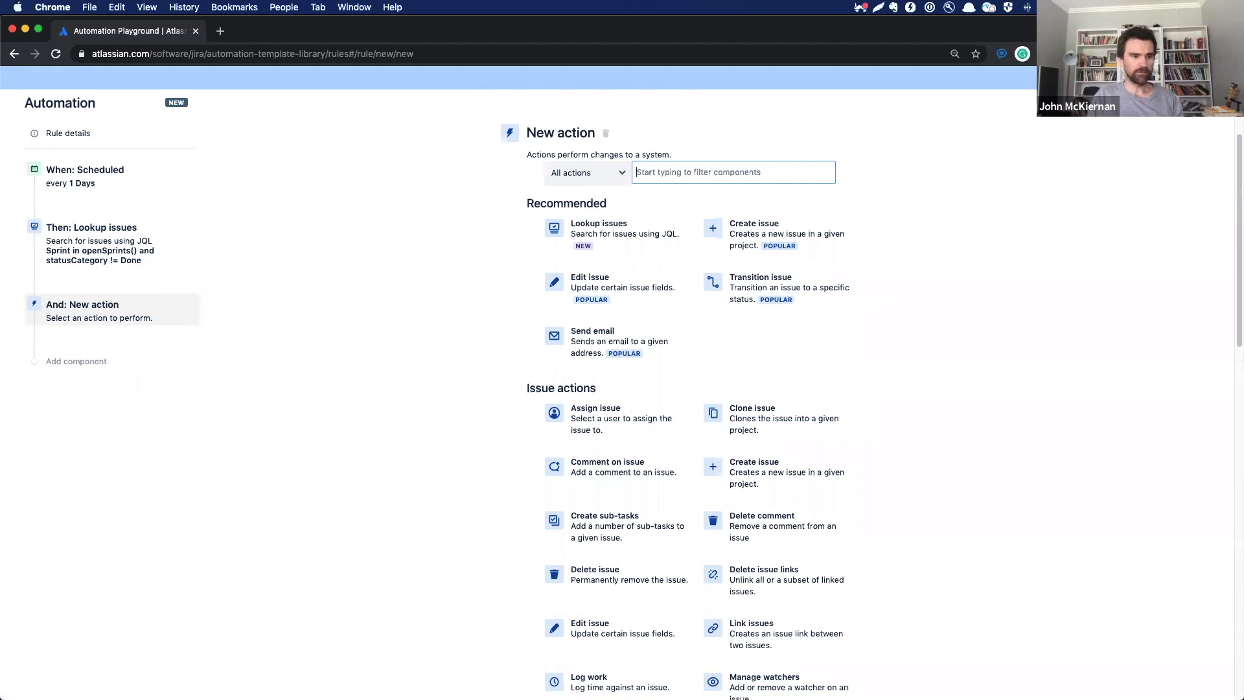
{"action": "type", "text": "slac"}
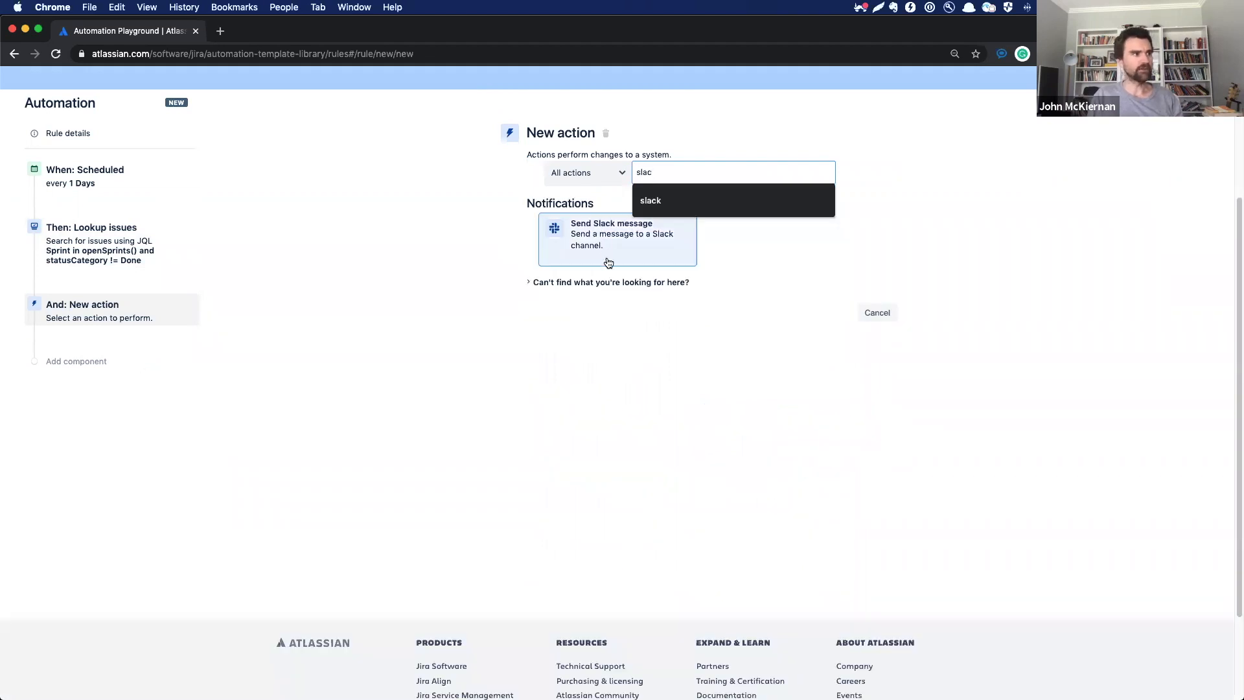
{"action": "left_click", "coordinate": [610, 239]}
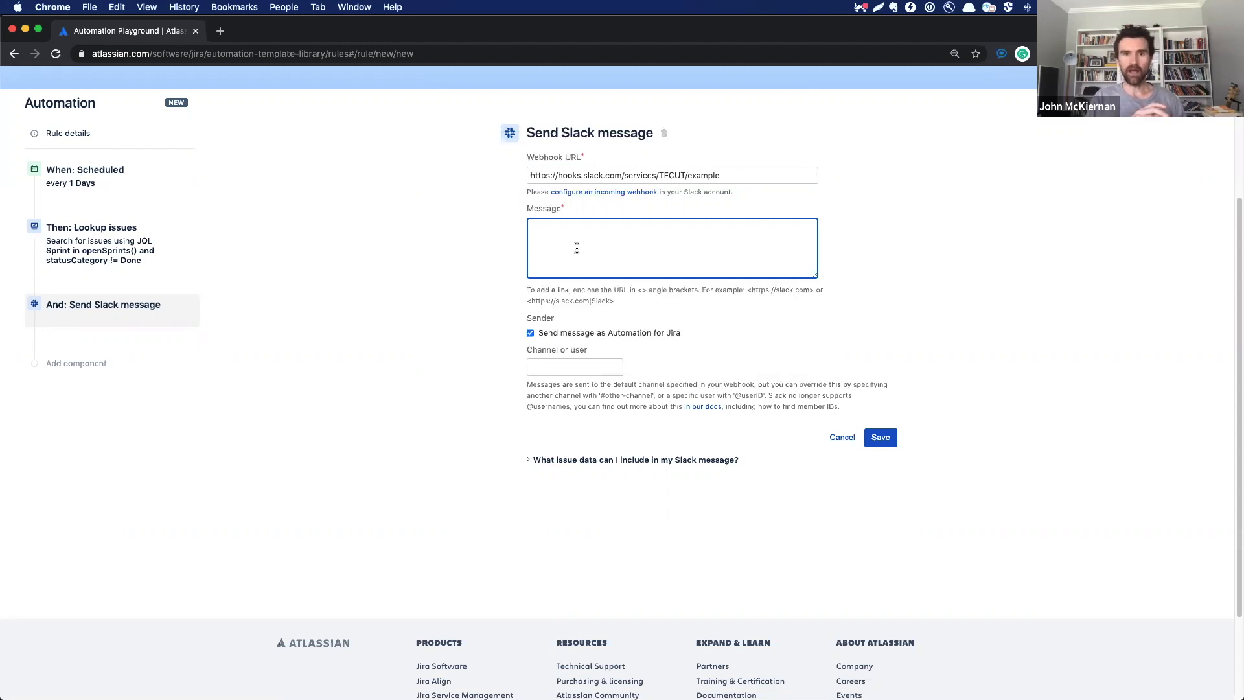
- Fill the Slack message with a lookupIssues loop linking each issue key to its URL
{"action": "left_click", "coordinate": [576, 248]}
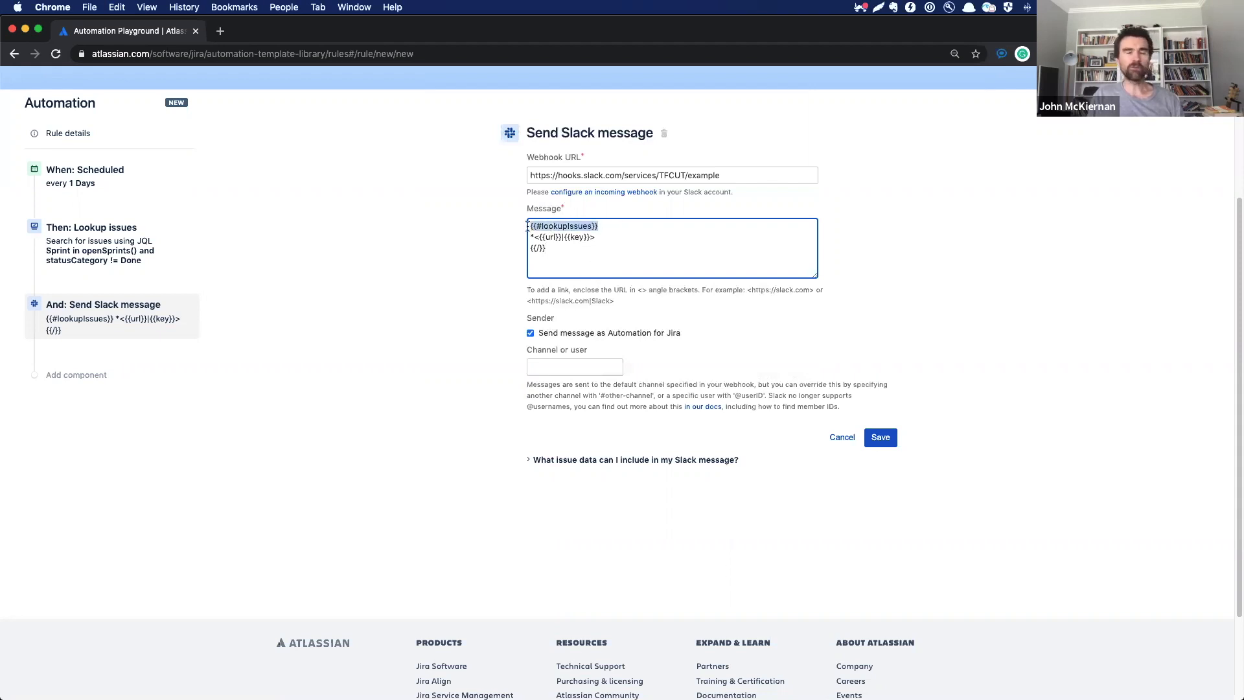
{"action": "mouse_move", "coordinate": [79, 242]}
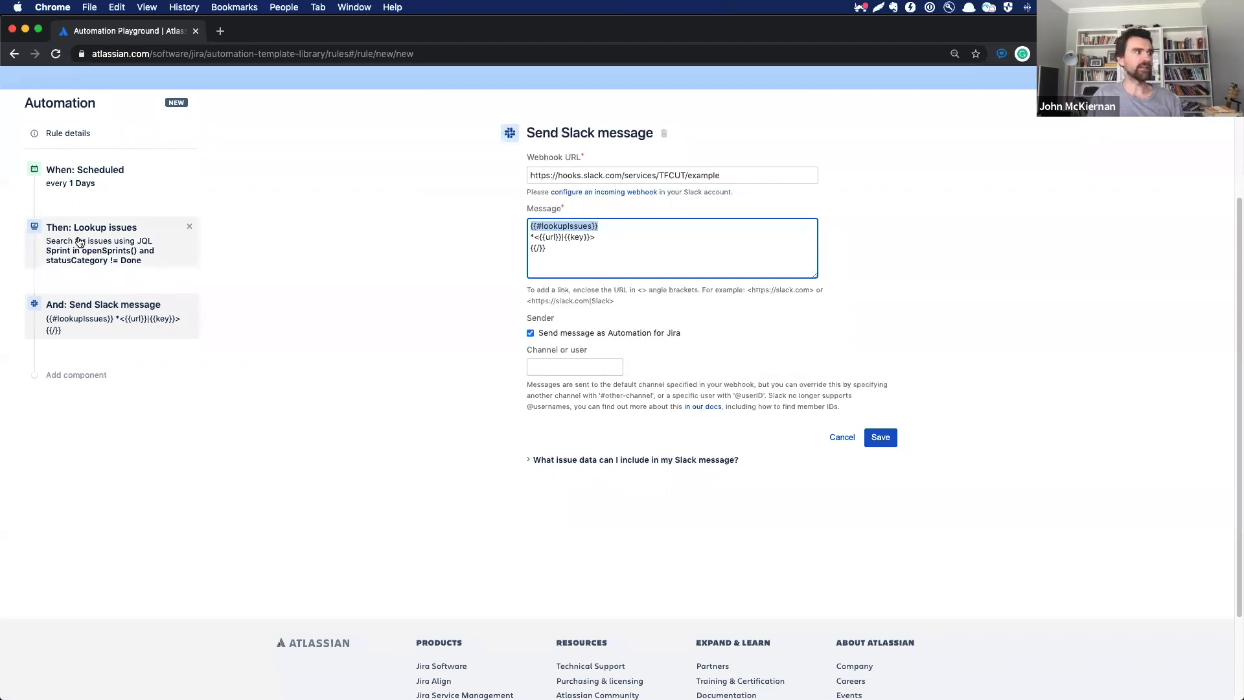
{"action": "mouse_move", "coordinate": [65, 243]}
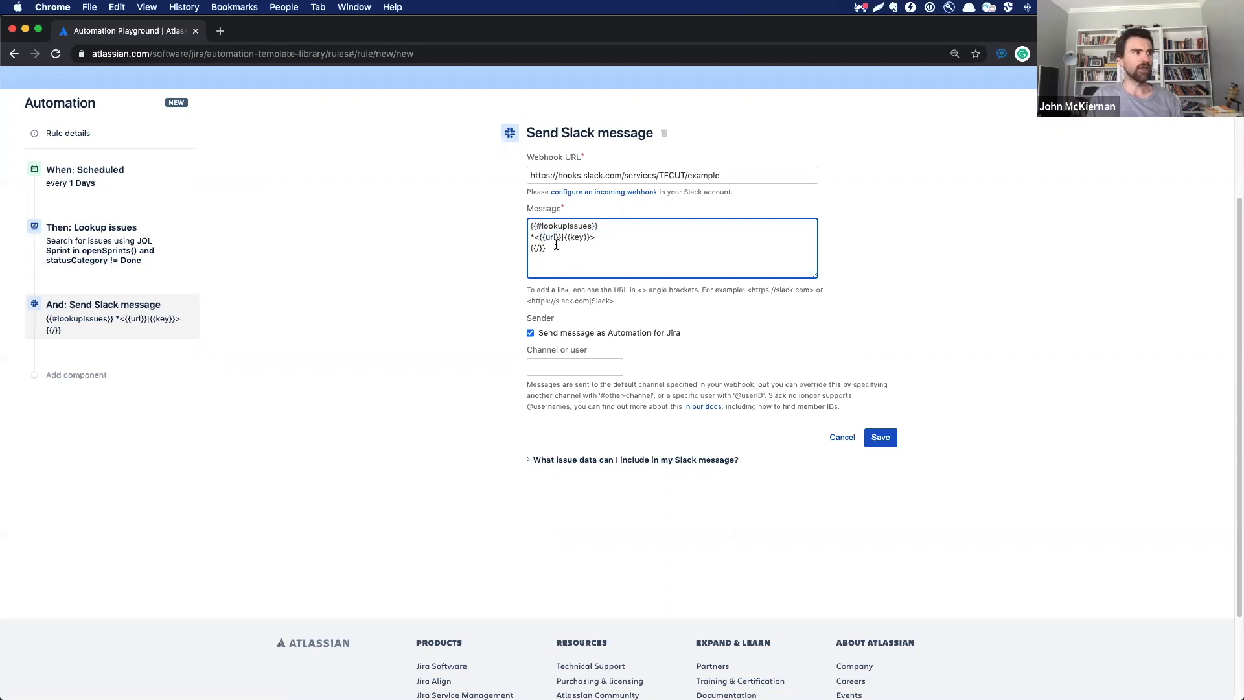
{"action": "key", "text": "Cmd+A"}
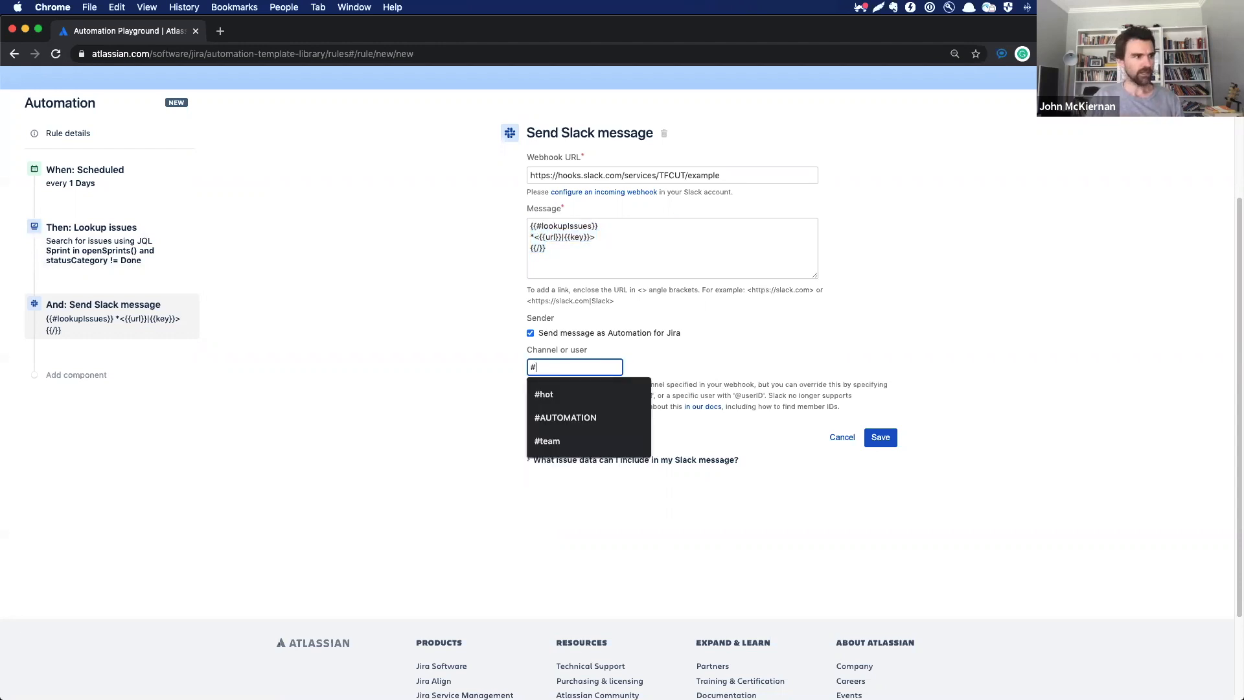
- Target the Slack message at #AUTOMATION and save the action
{"action": "left_click", "coordinate": [565, 417]}
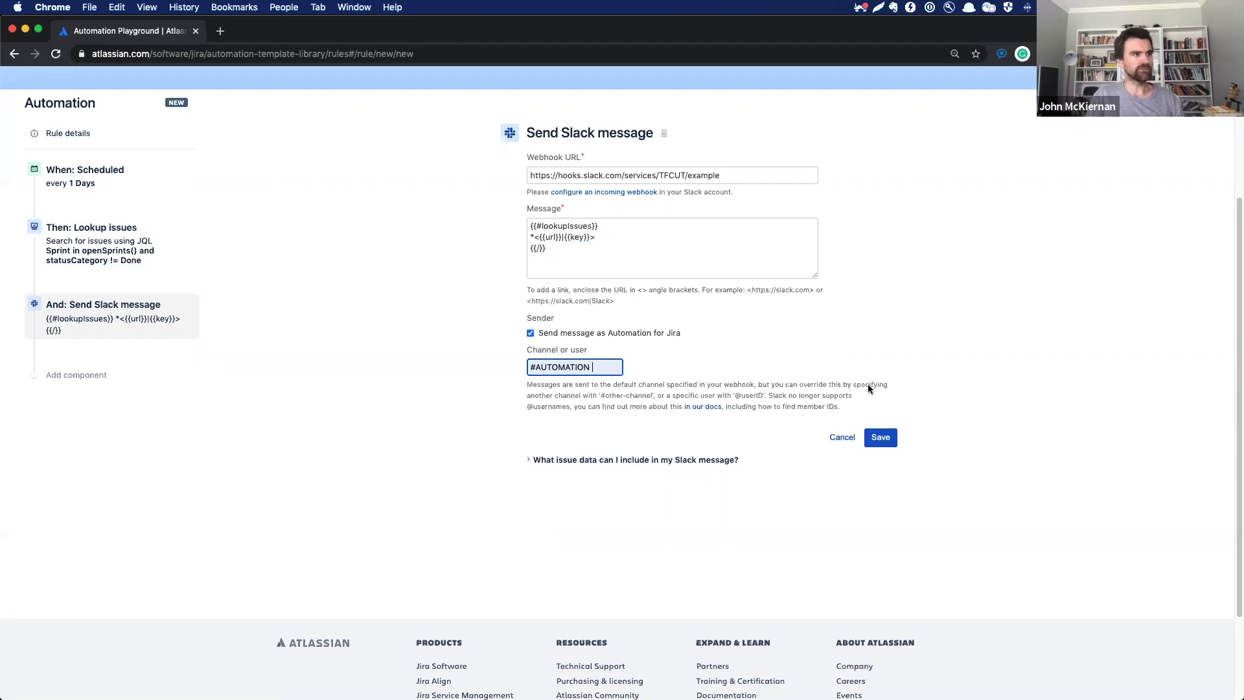
{"action": "left_click", "coordinate": [879, 438]}
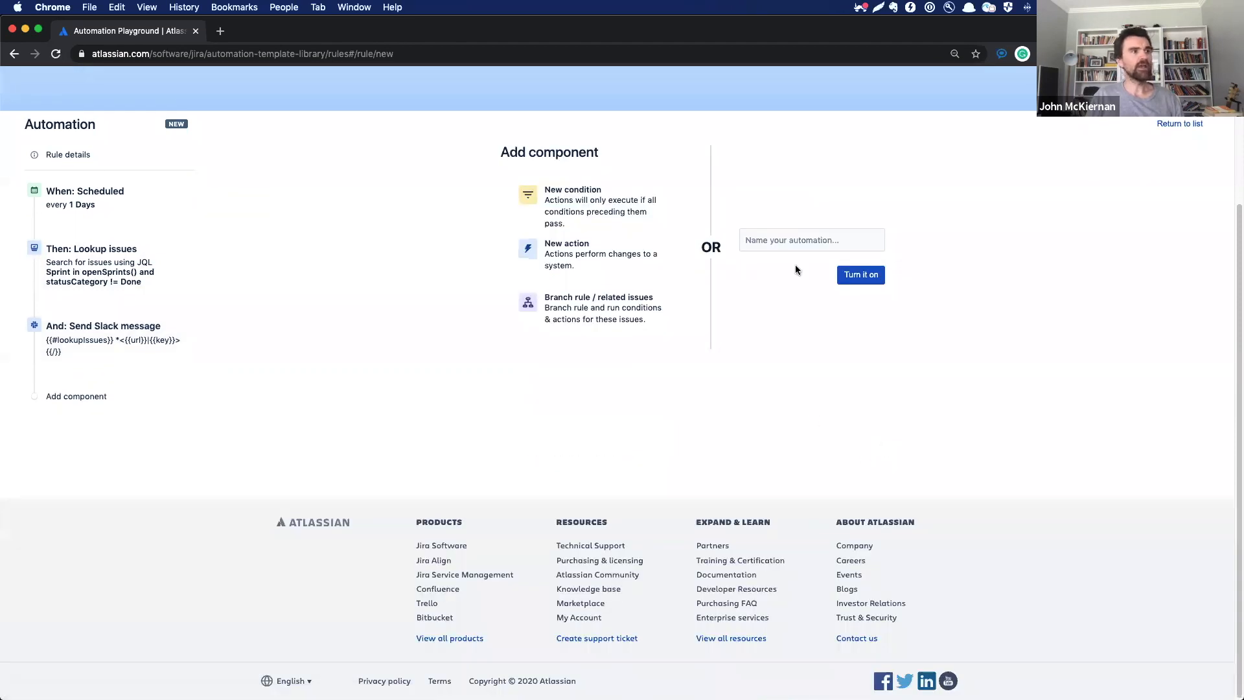
{"action": "mouse_move", "coordinate": [436, 509]}
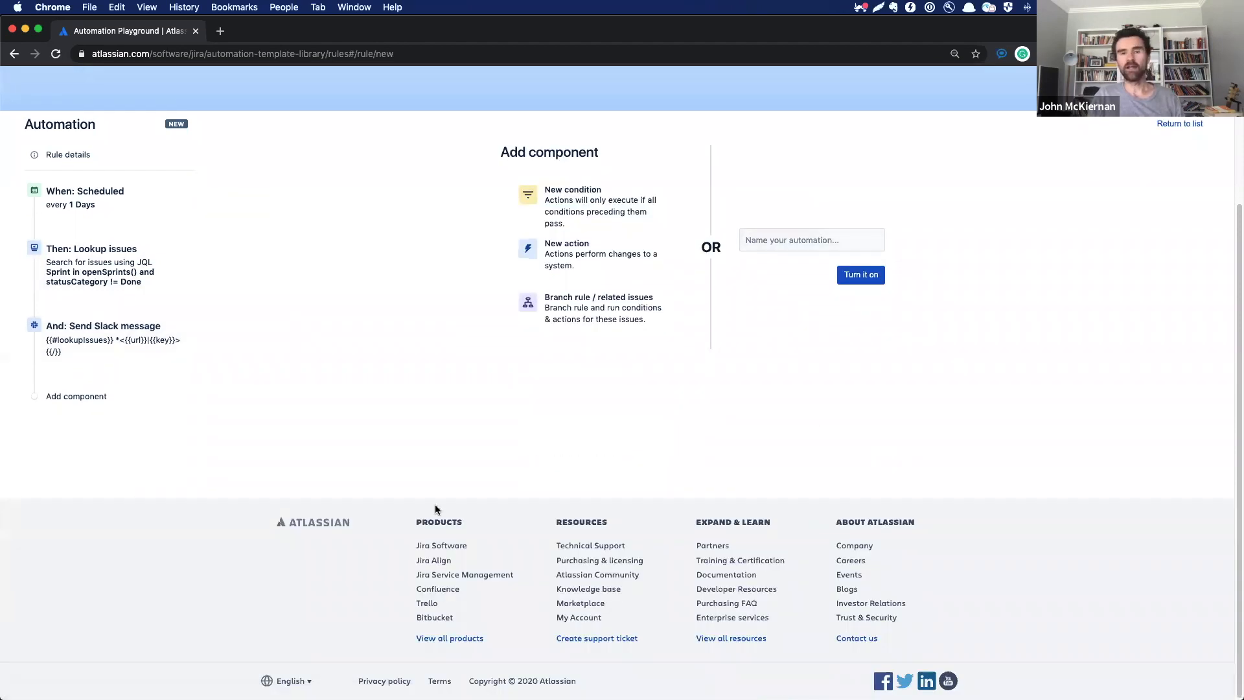